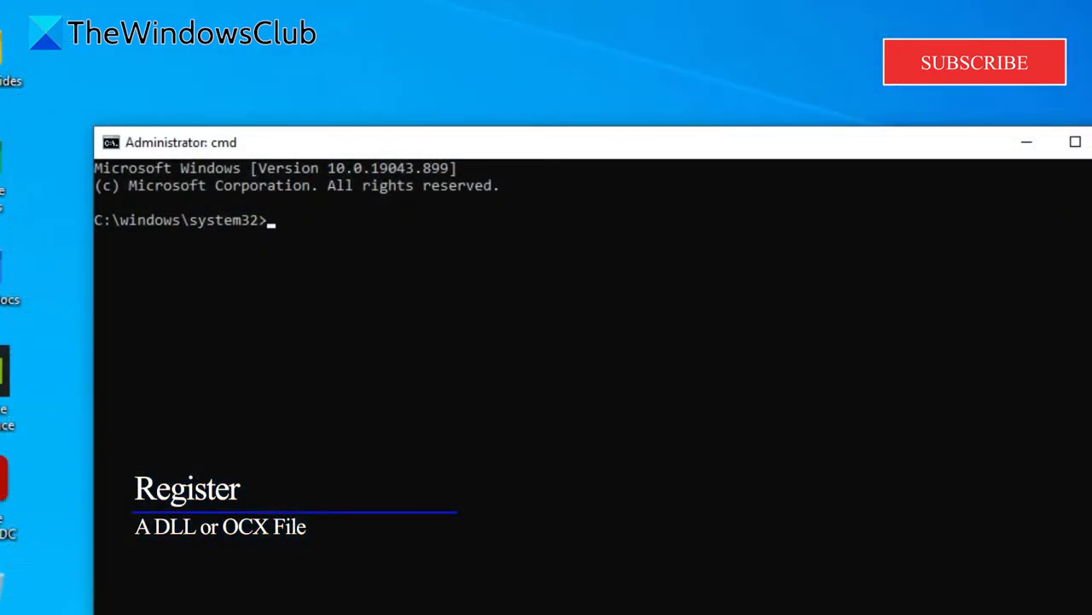
# Register msxml3.dll with regsvr32 and acknowledge the success dialog.
pyautogui.write('reg')
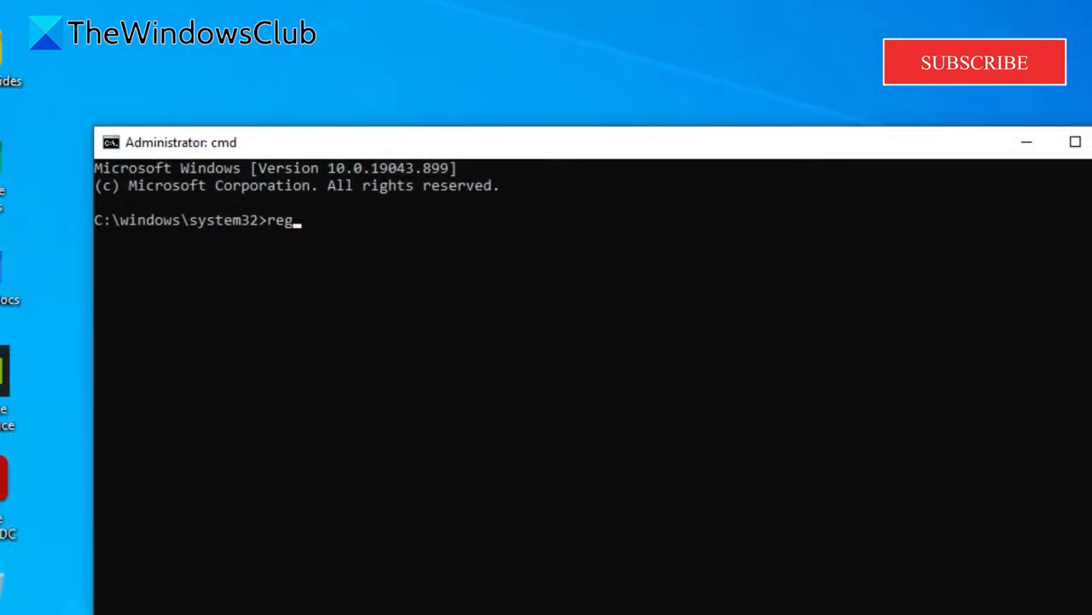
pyautogui.write('svr')
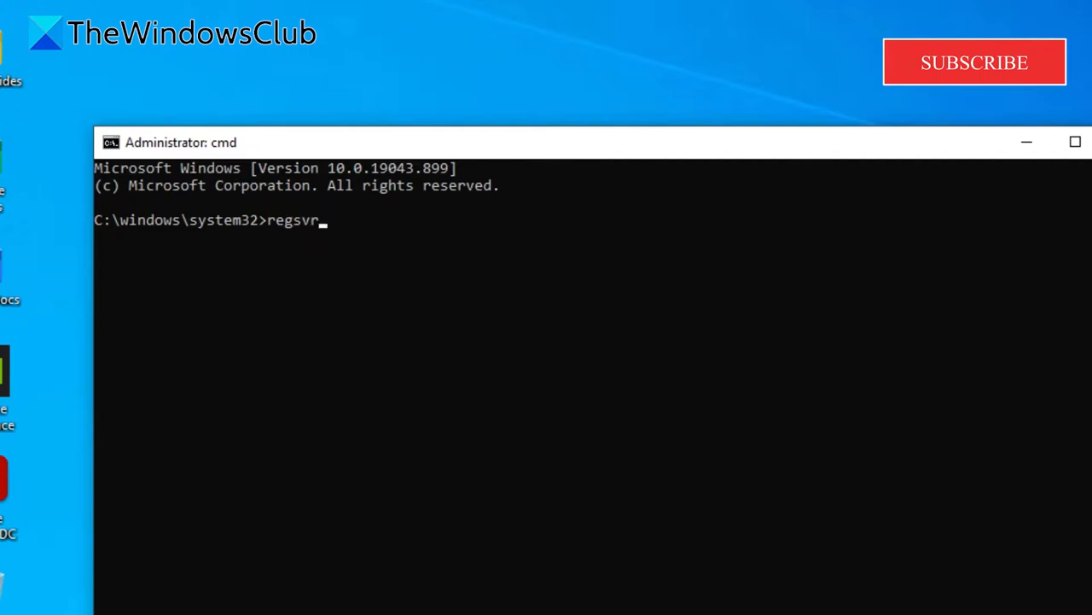
pyautogui.write('32')
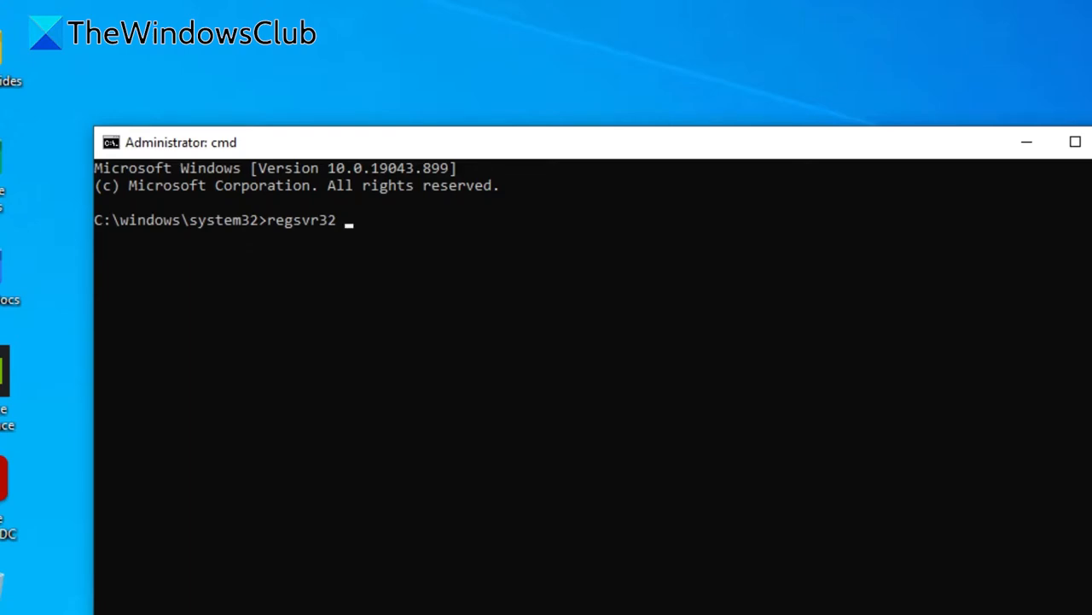
pyautogui.write('ms')
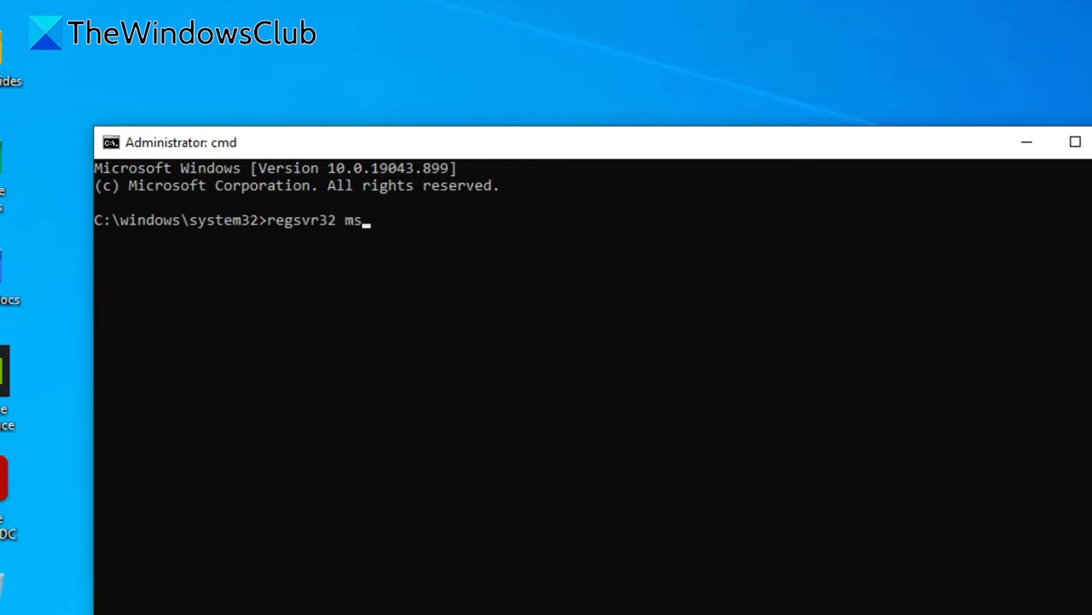
pyautogui.write('xml3')
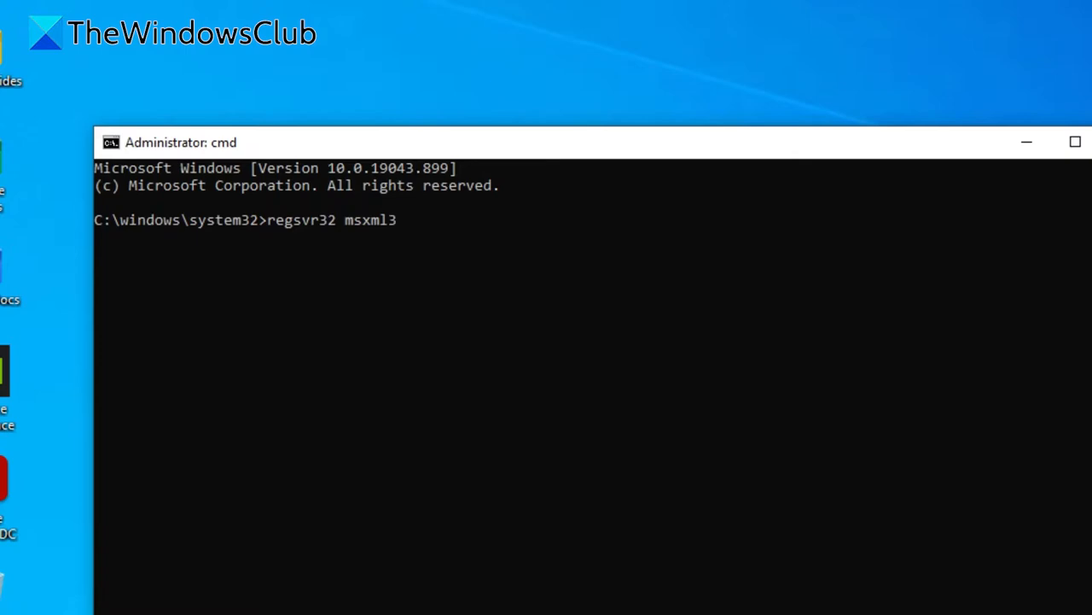
pyautogui.write('.dll')
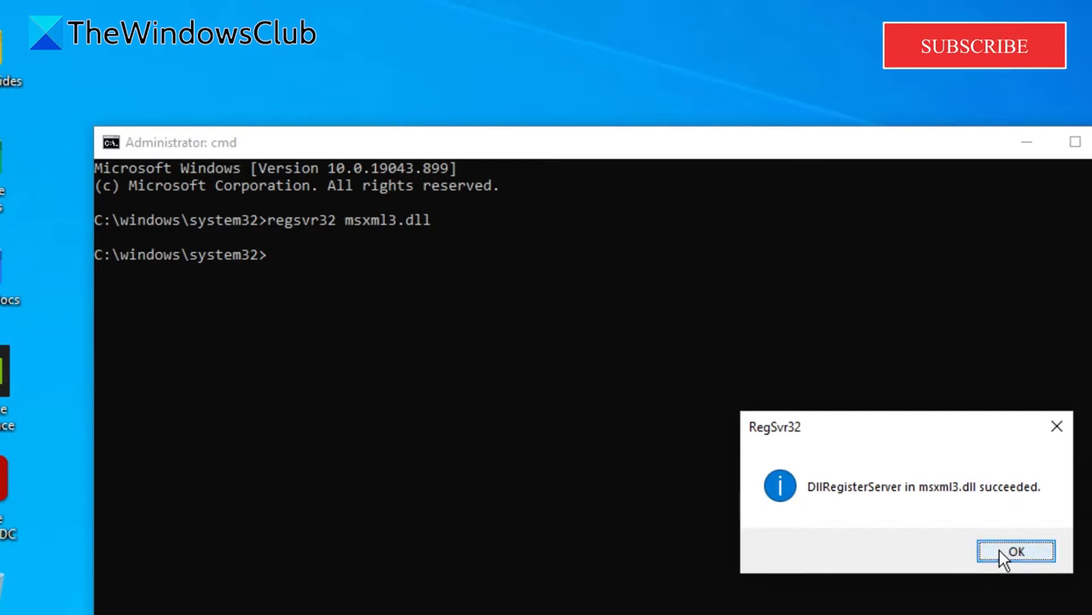
pyautogui.click(1016, 551)
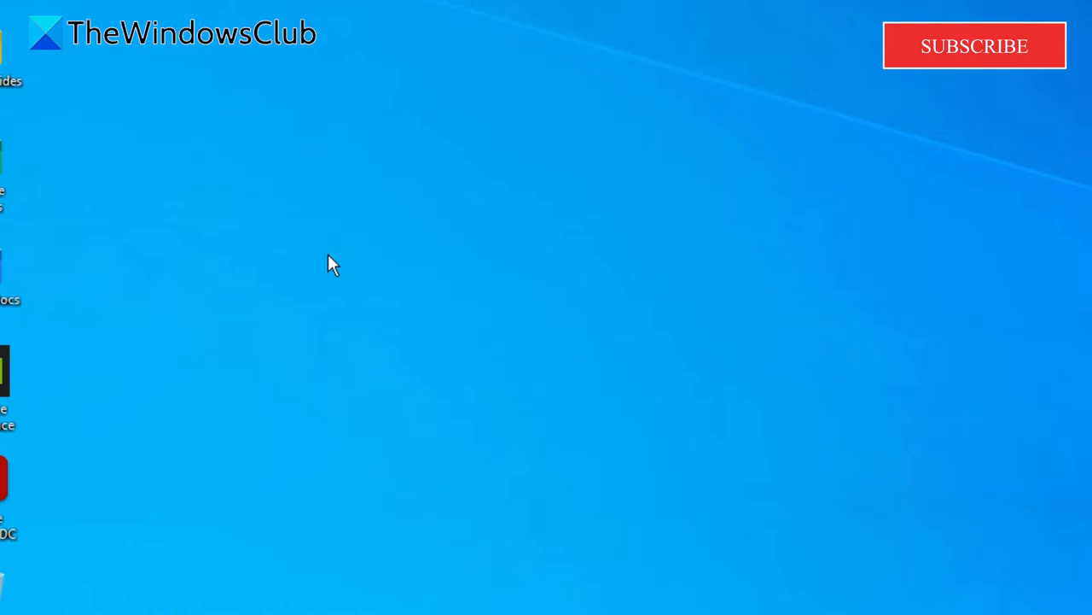
pyautogui.moveTo(856, 555)
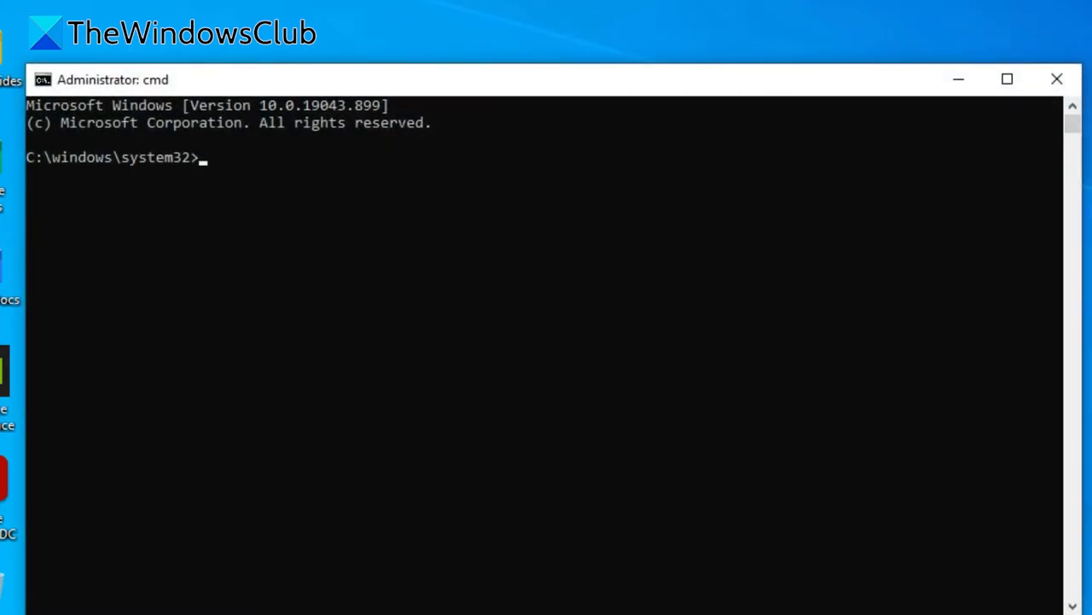
# Begin the loop command 'for %1 in (*.dll)' over system32 DLLs.
pyautogui.write('fo')
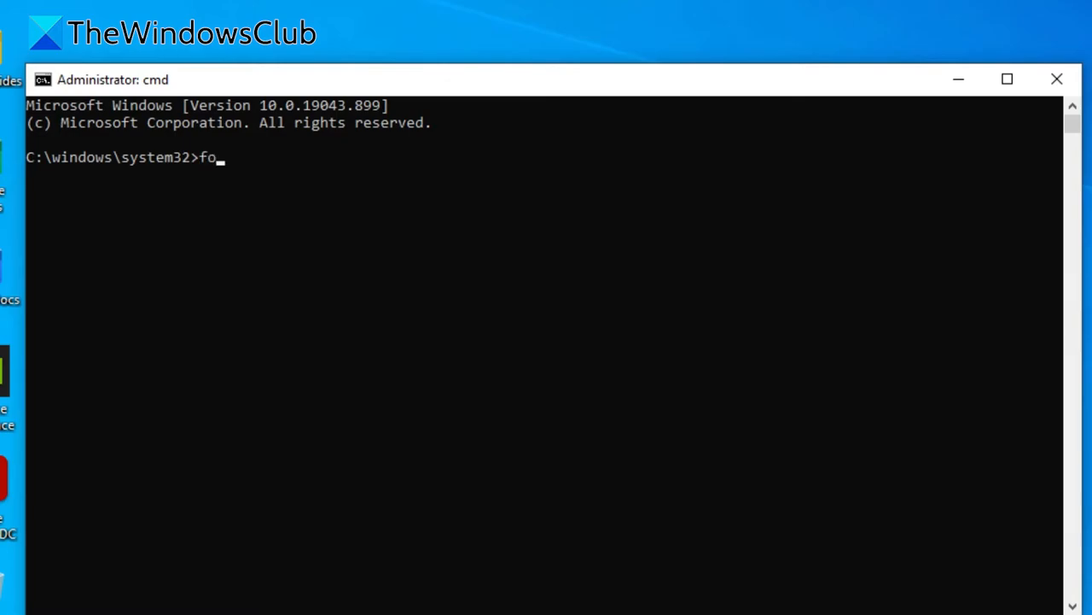
pyautogui.write('r')
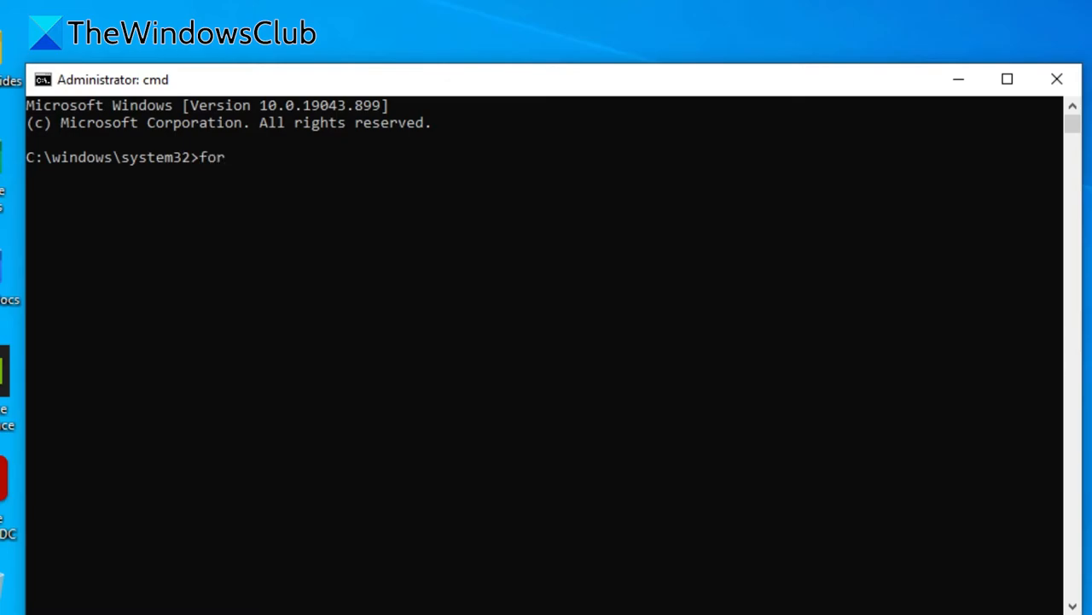
pyautogui.write('%1')
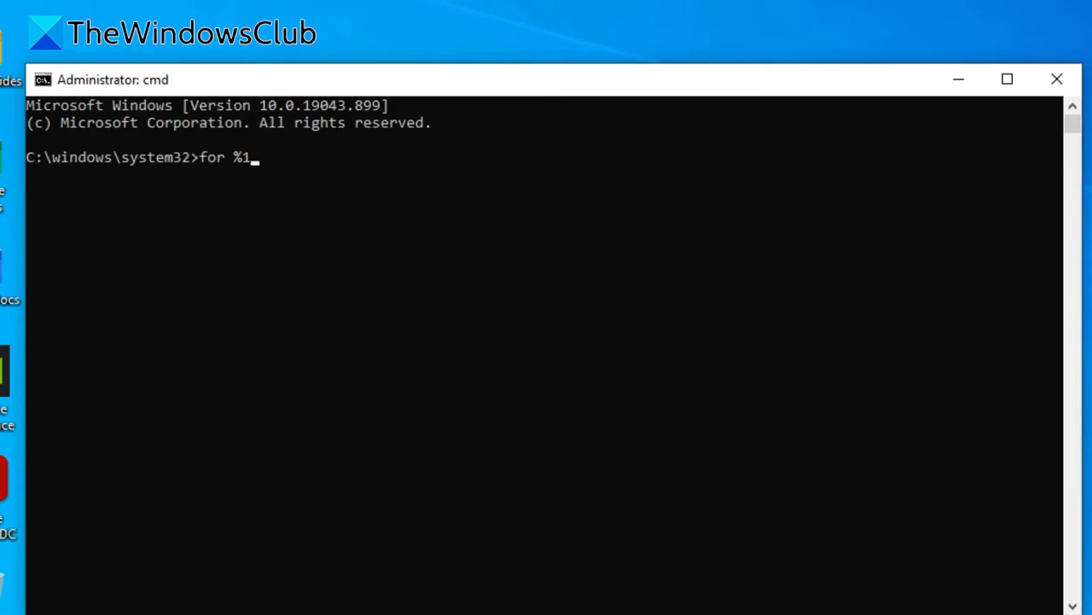
pyautogui.write('in')
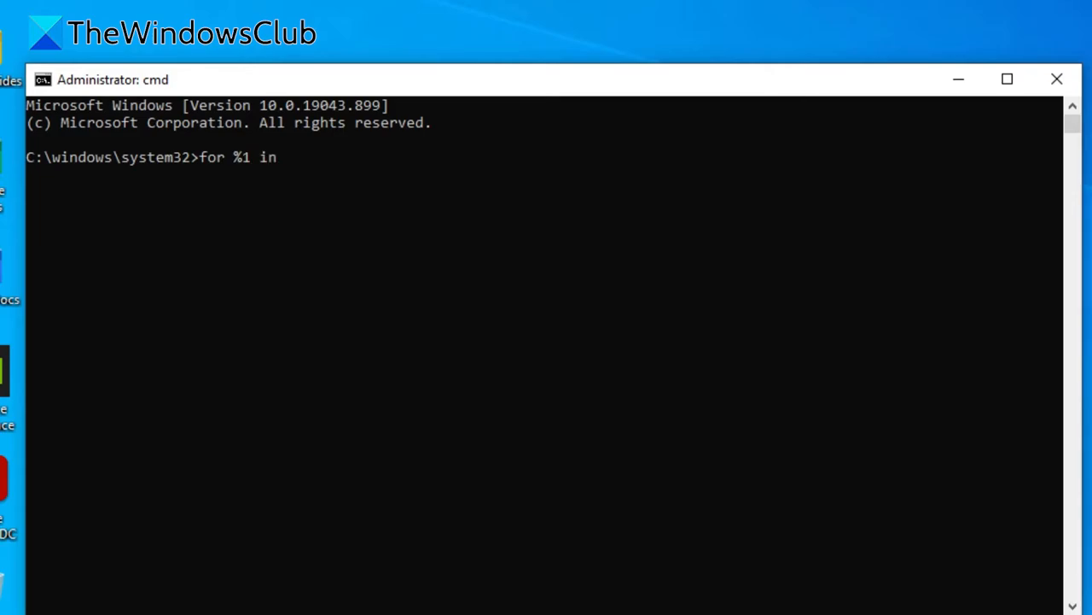
pyautogui.write('(')
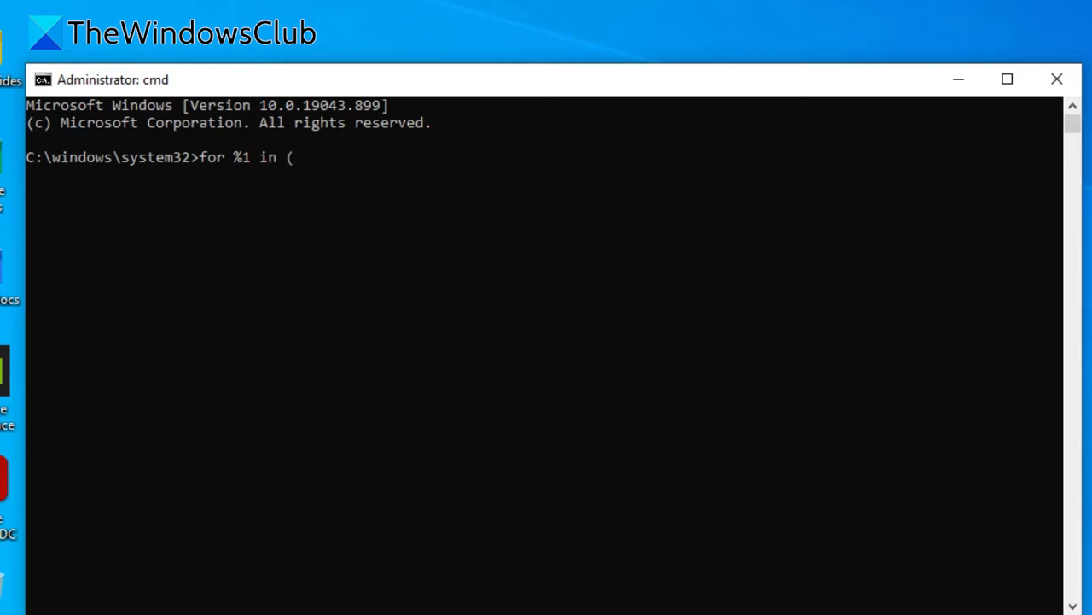
pyautogui.write('*')
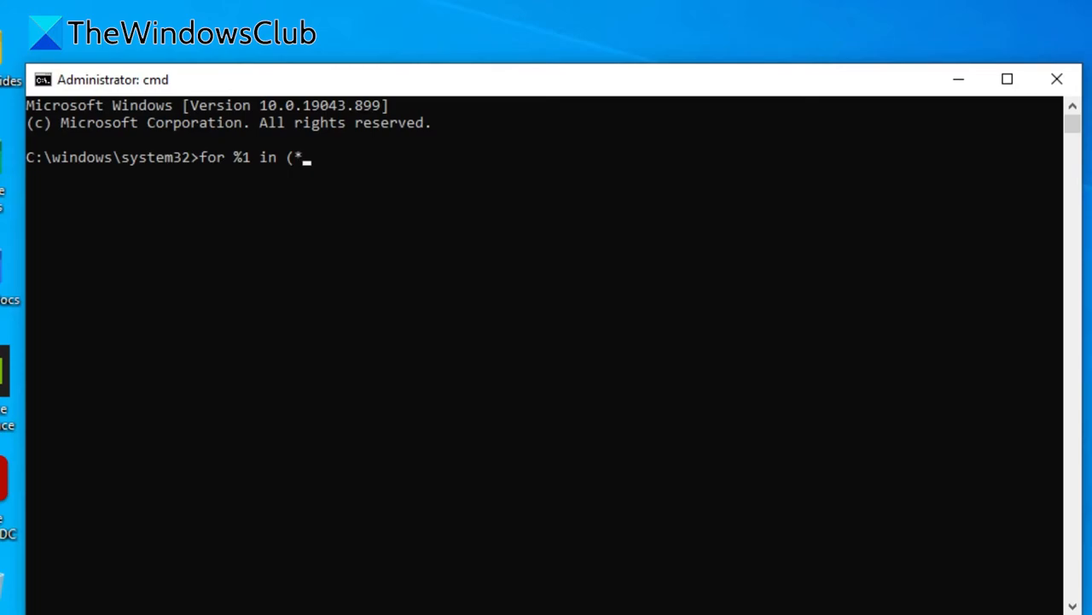
pyautogui.write('.dl')
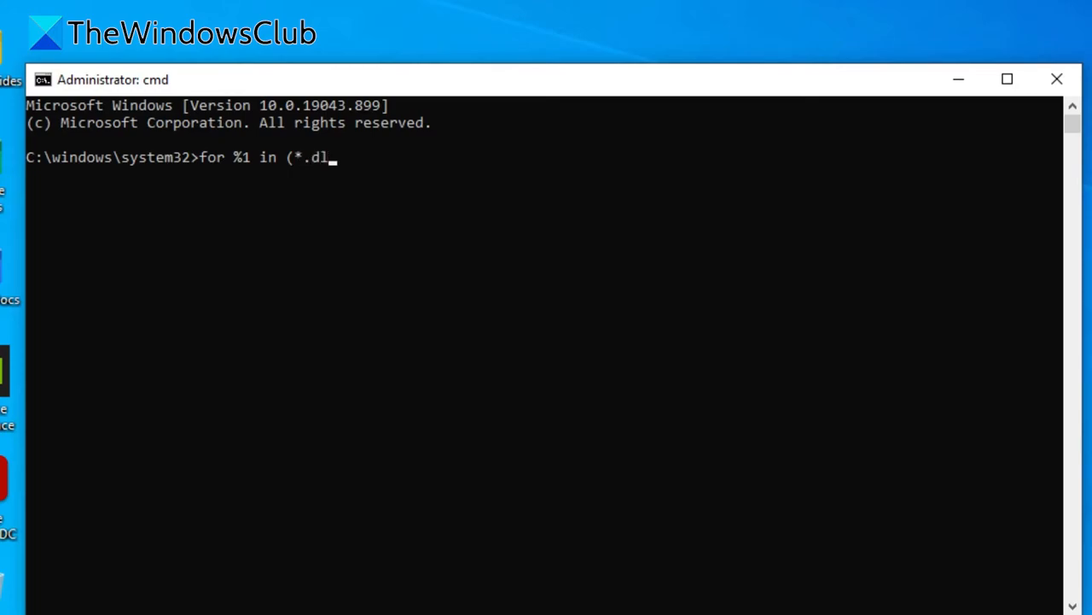
pyautogui.write('l) do r')
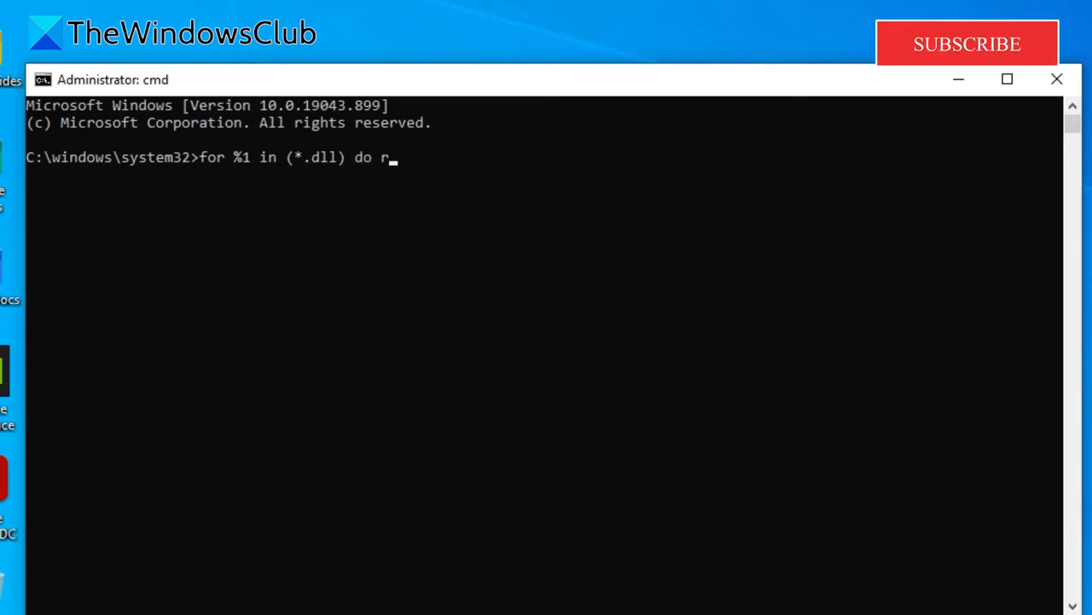
# Finish with 'do regsvr32 /s %1' and run it to silently re-register all DLLs.
pyautogui.write('egs')
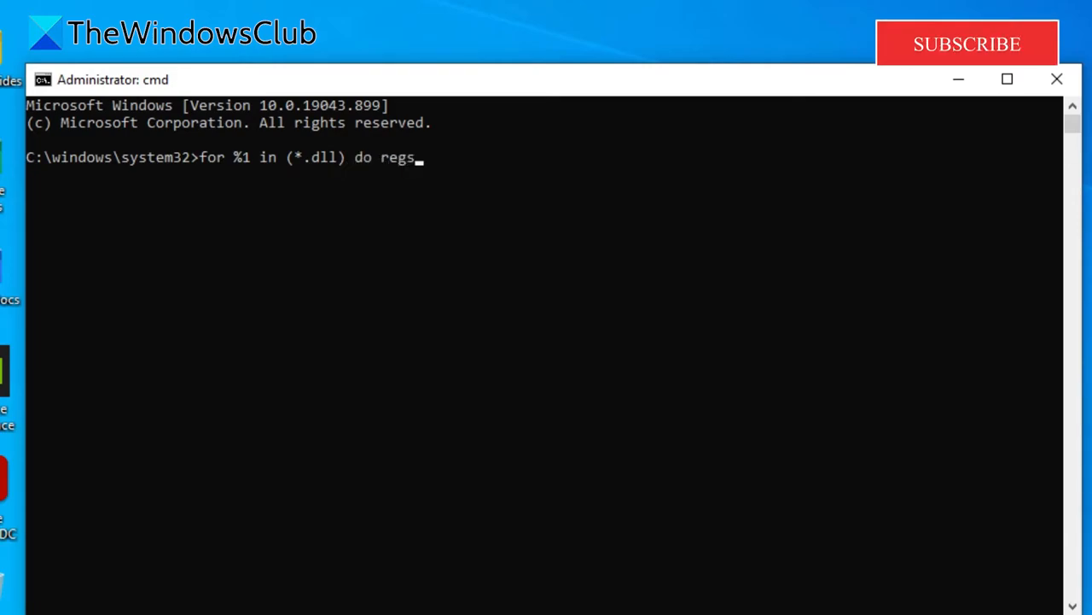
pyautogui.write('vr')
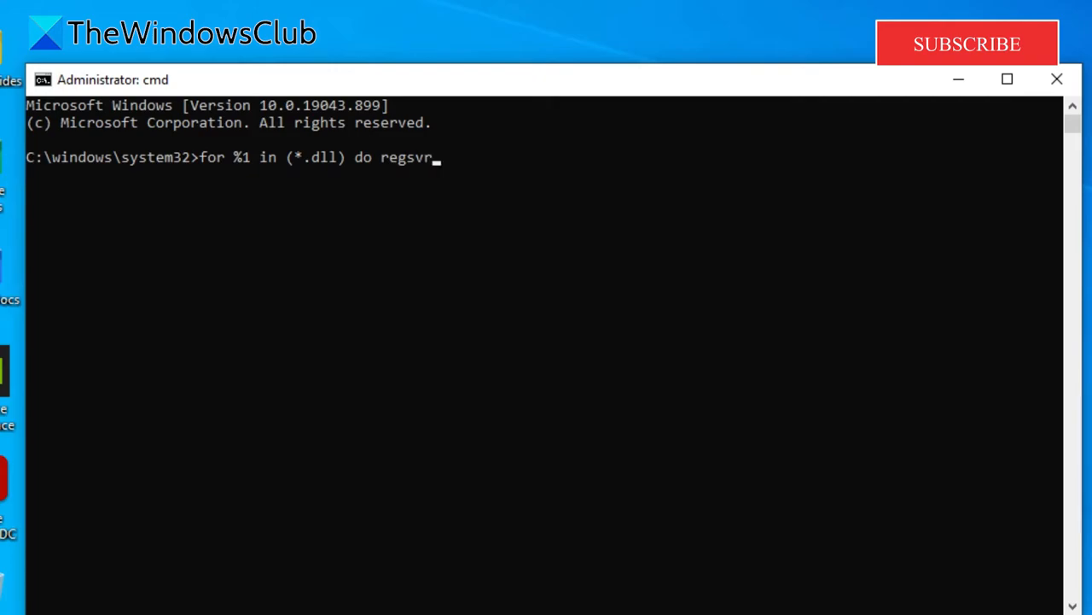
pyautogui.write('32')
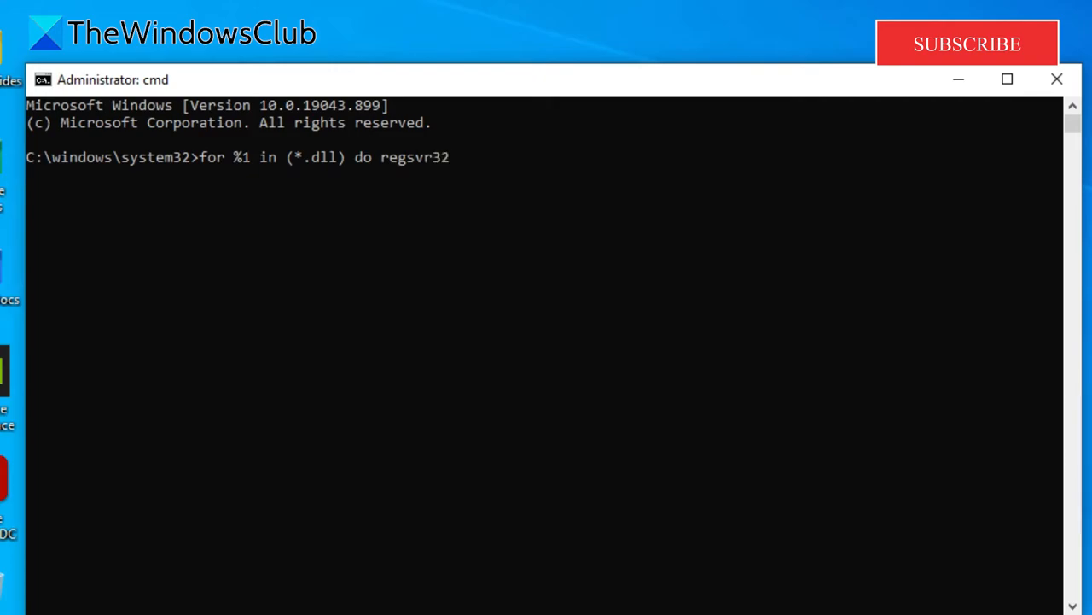
pyautogui.write('/s')
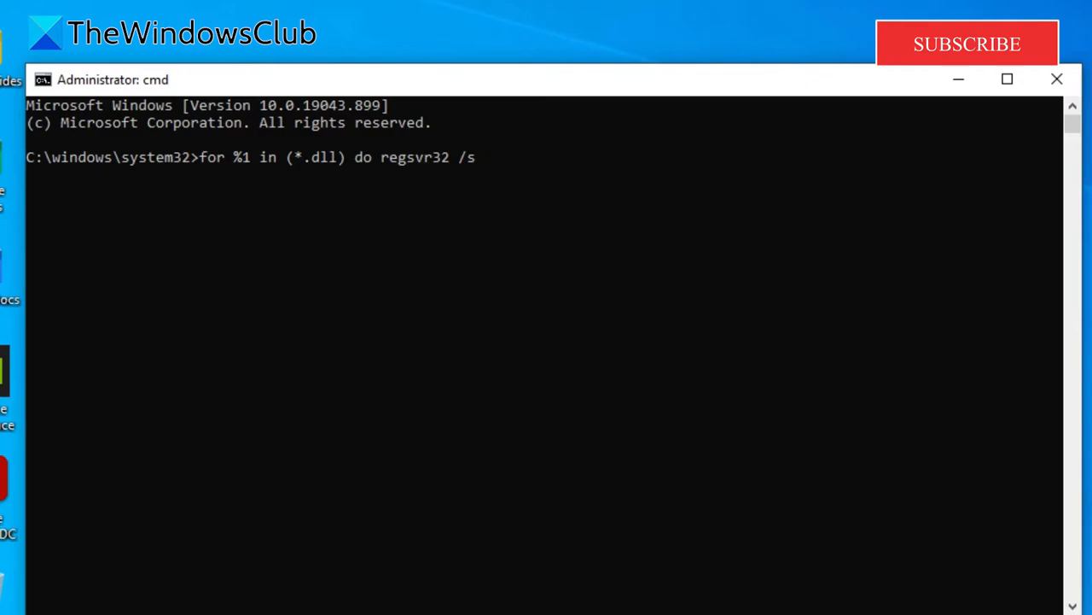
pyautogui.write('%')
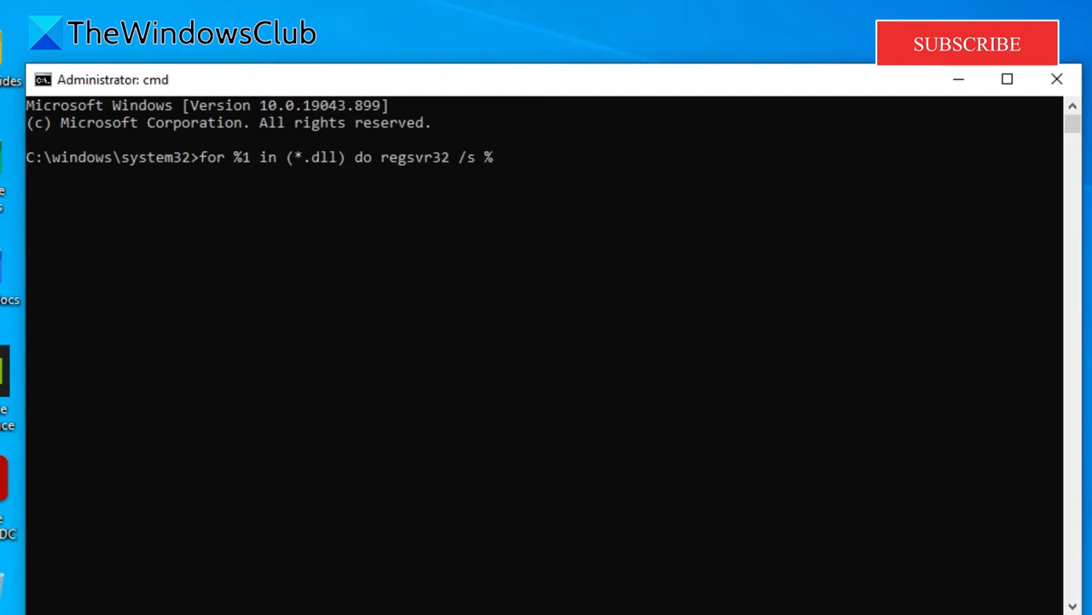
pyautogui.press('enter')
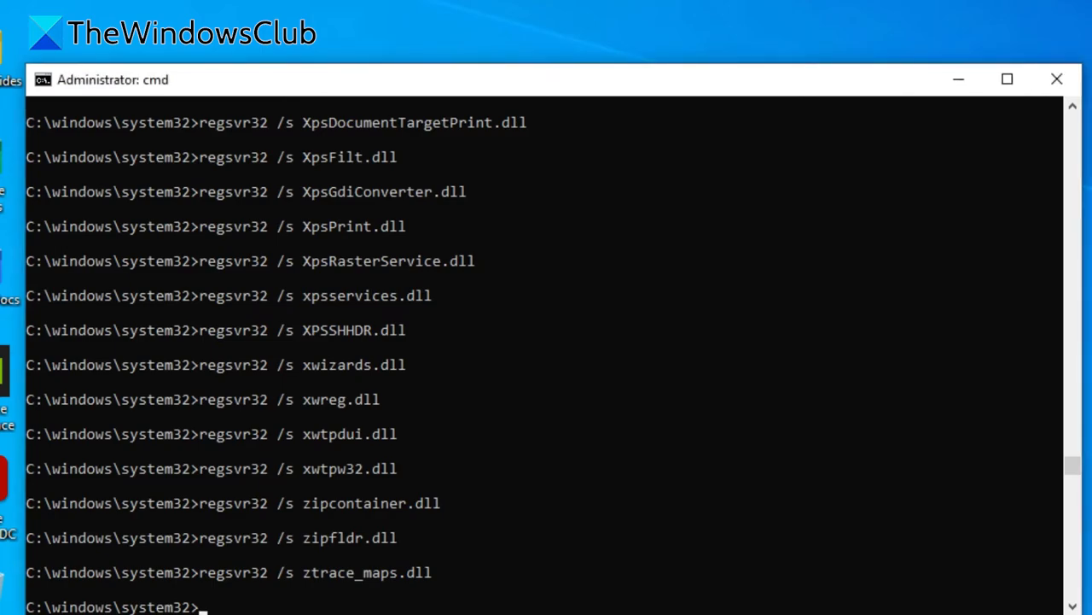
pyautogui.click(1057, 78)
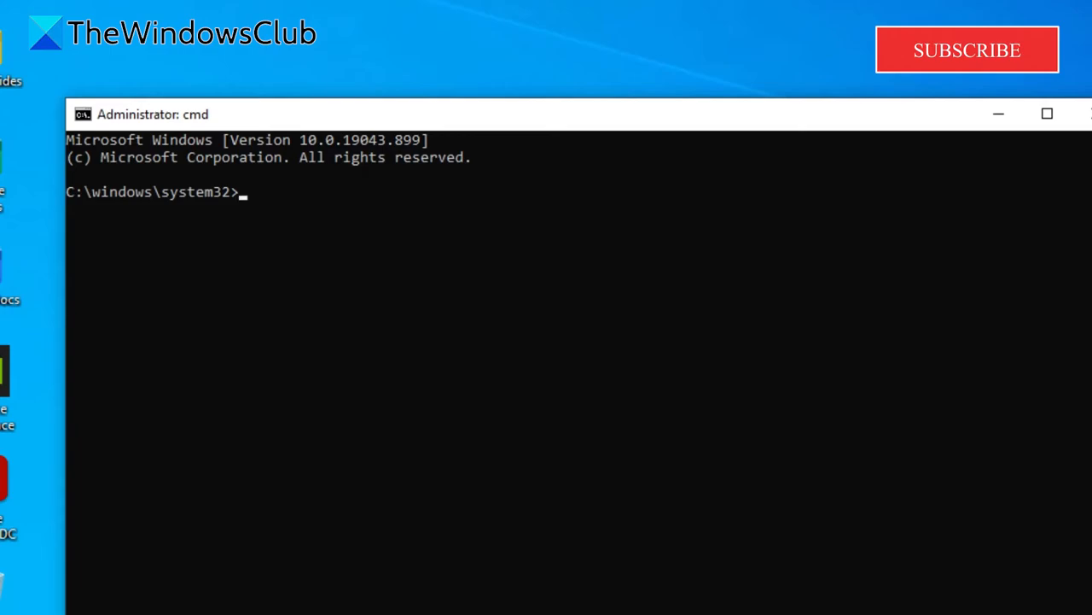
# Type 'regsvr32 /u' to start an unregister command for a DLL.
pyautogui.write('re')
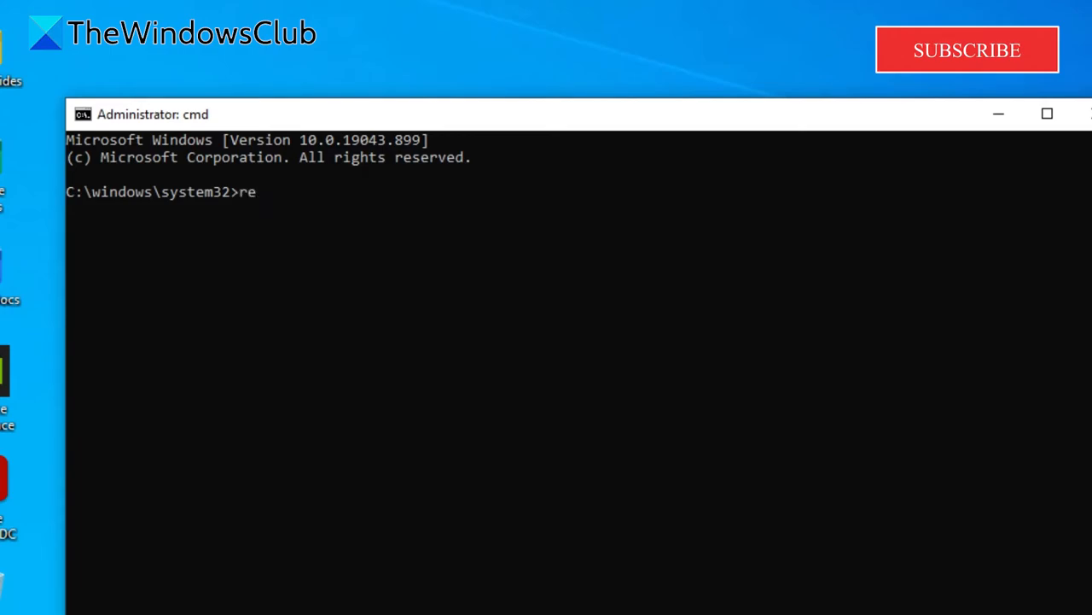
pyautogui.write('gs')
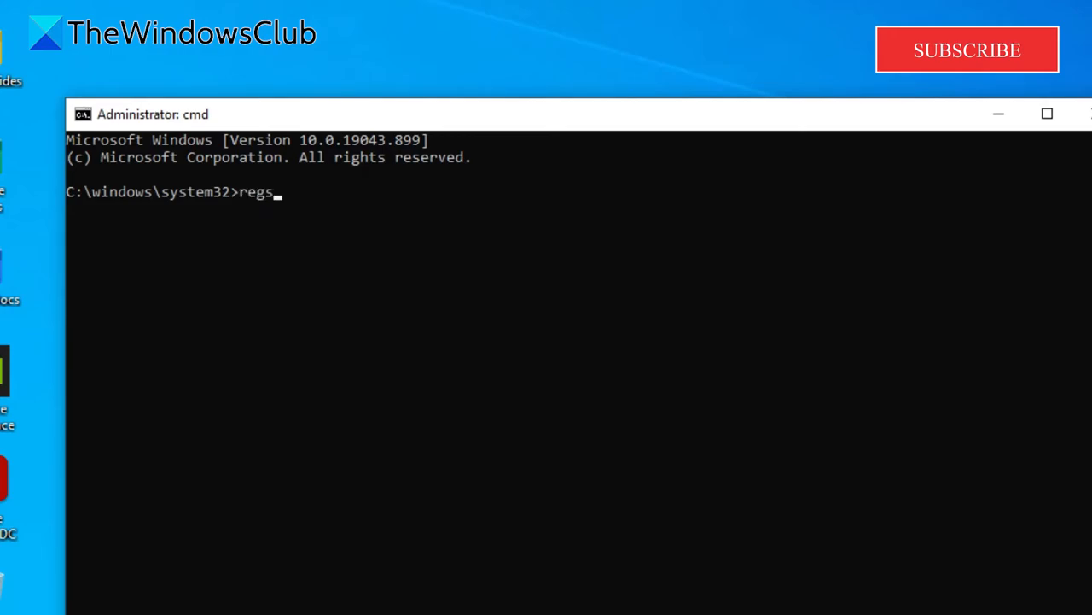
pyautogui.write('vr')
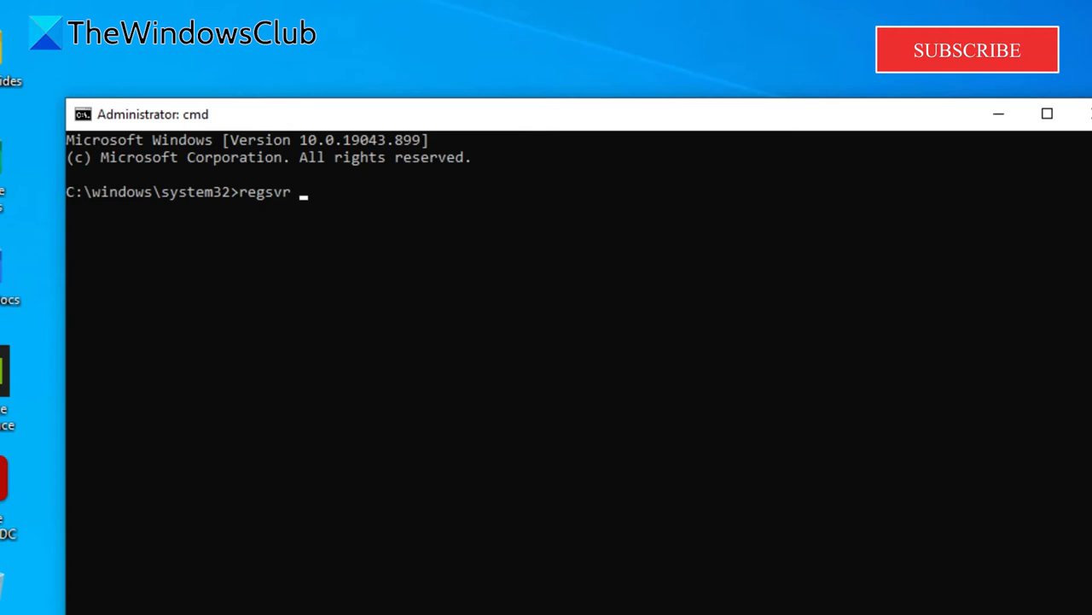
pyautogui.write('/u')
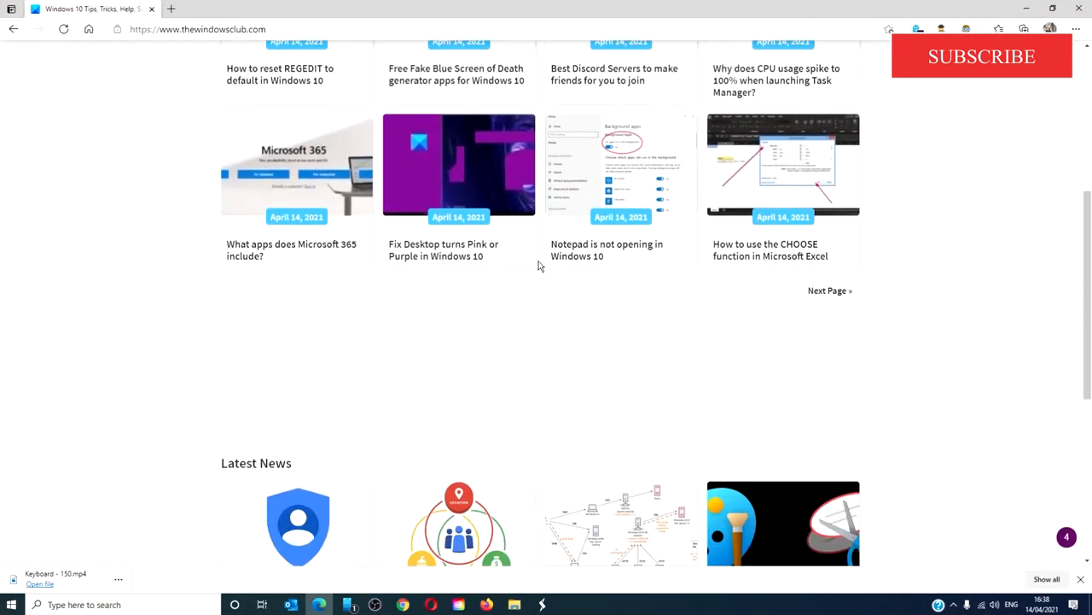
# Scroll down through TheWindowsClub channel's uploaded videos on YouTube.
pyautogui.scroll(-3)
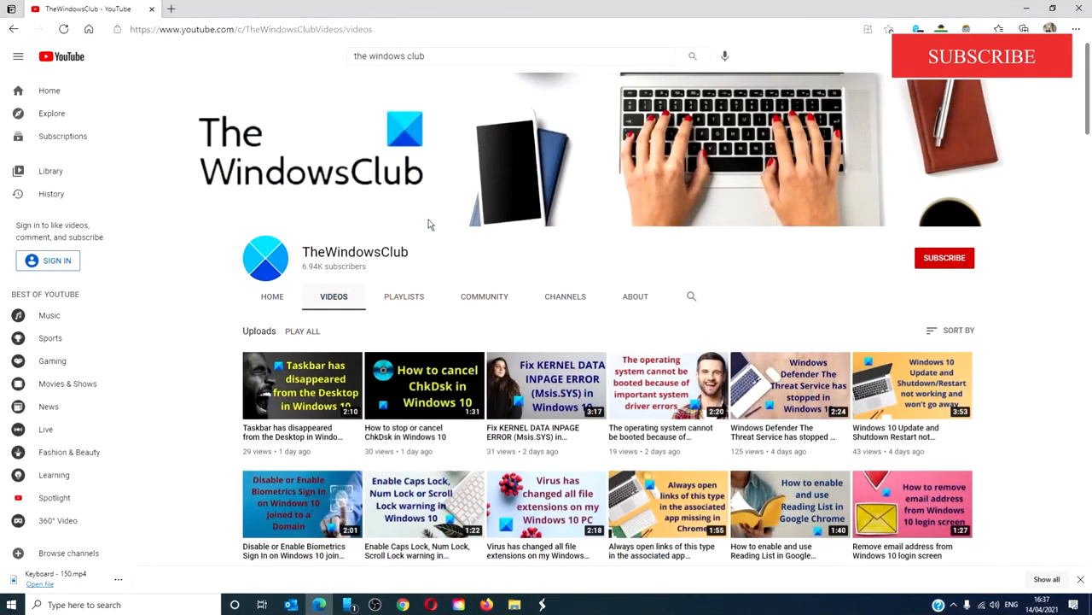
pyautogui.scroll(-3)
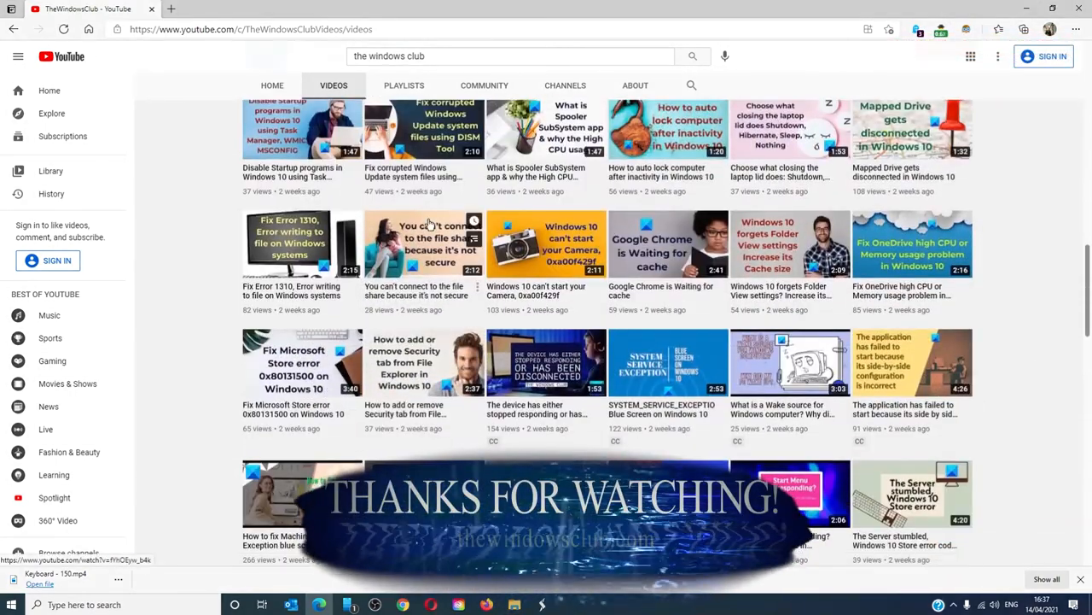
pyautogui.scroll(-3)
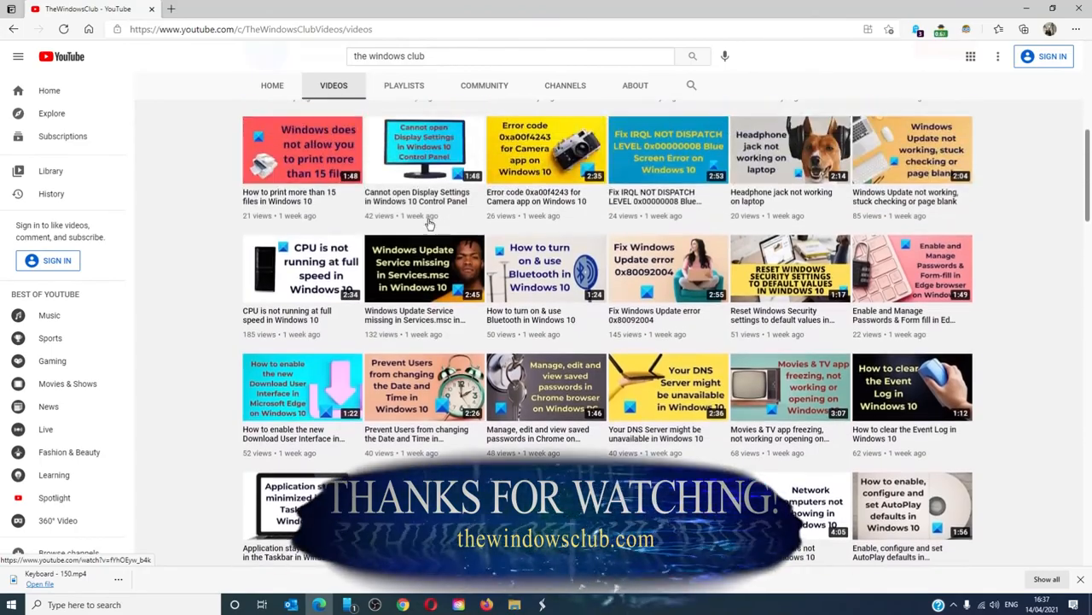